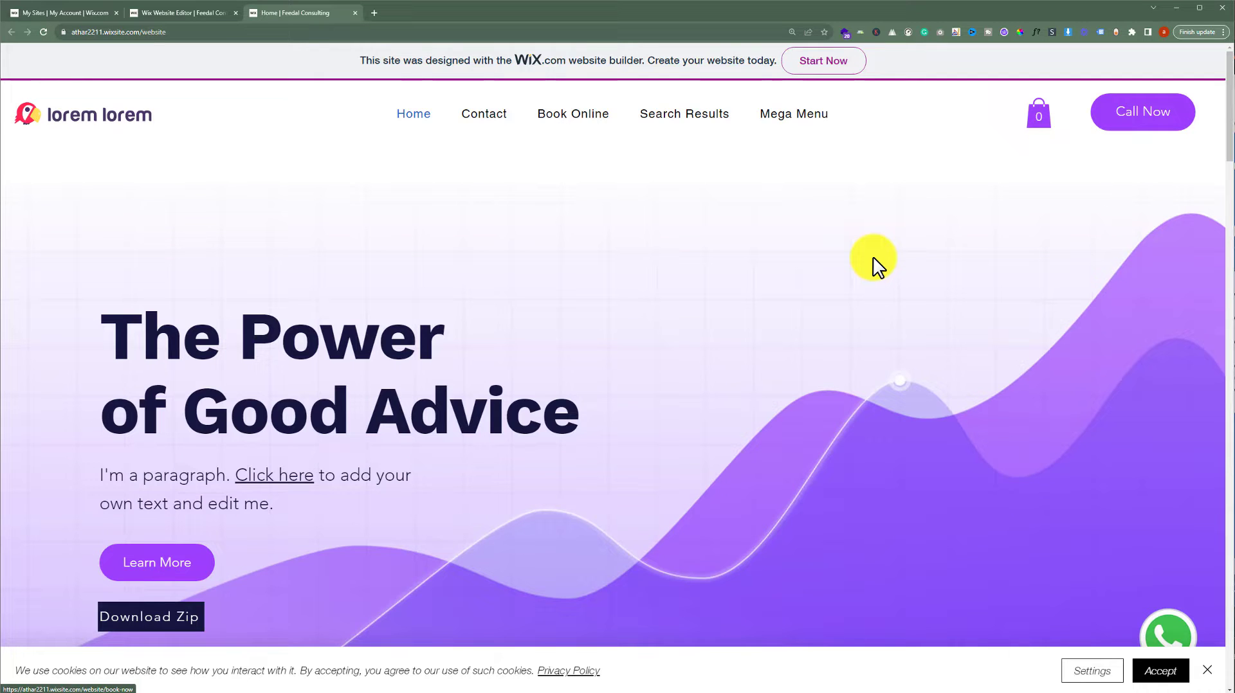
mouse_move(858, 241)
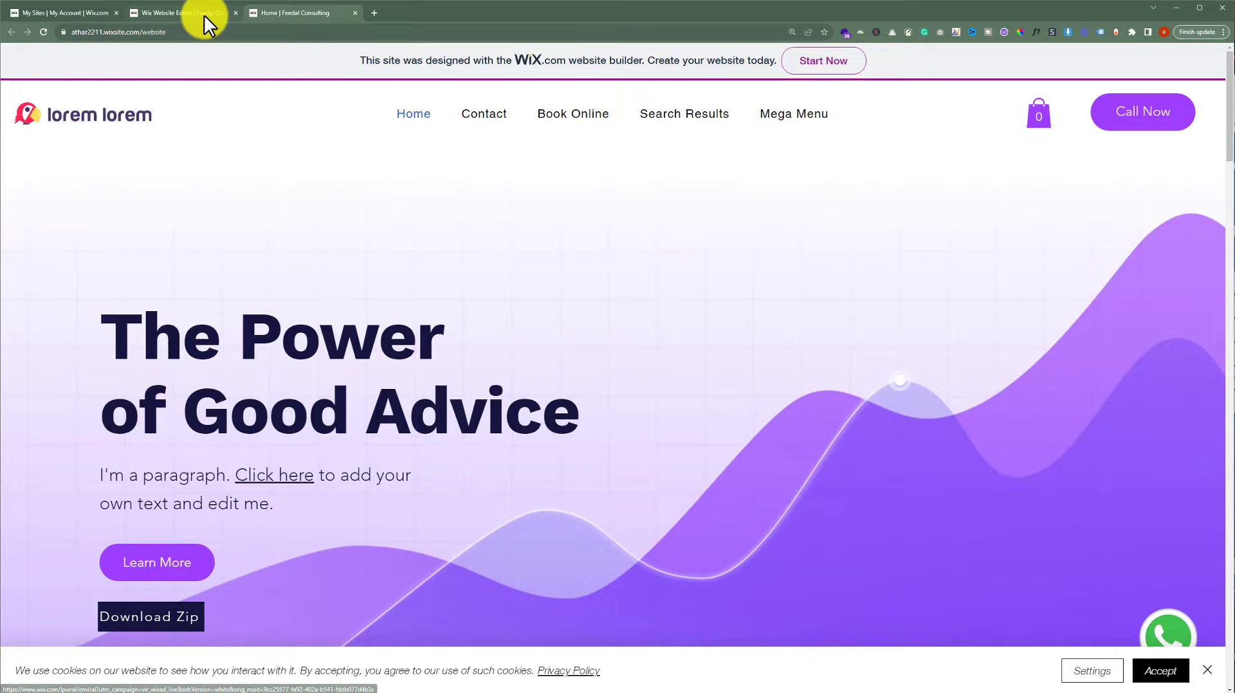
Step: Add the Subscribe (Join Our List) lightbox from Add Elements > Interactive > Lightboxes
left_click(183, 13)
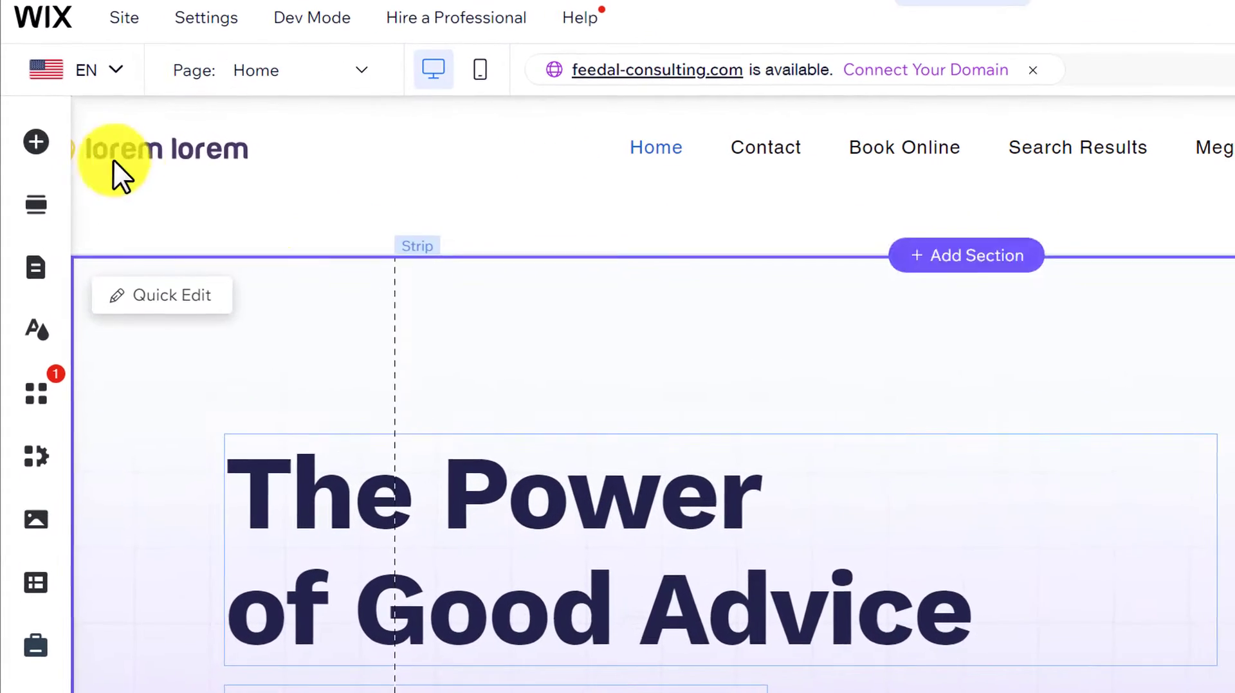
left_click(36, 141)
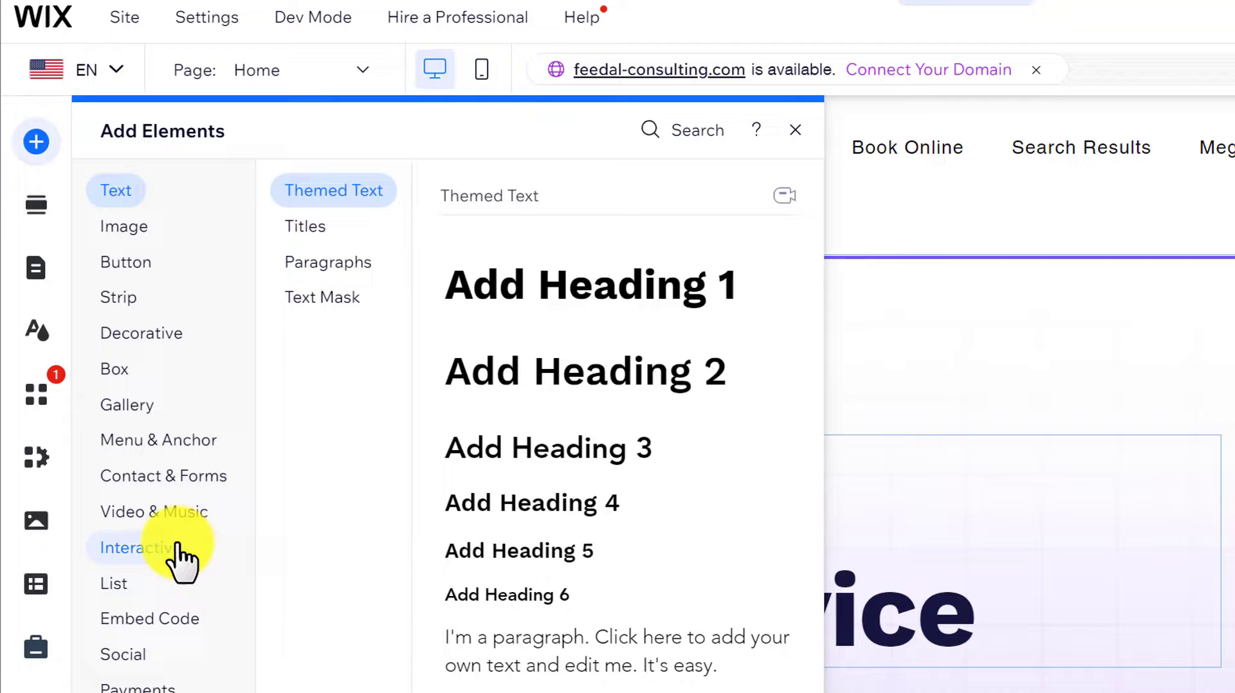
left_click(141, 548)
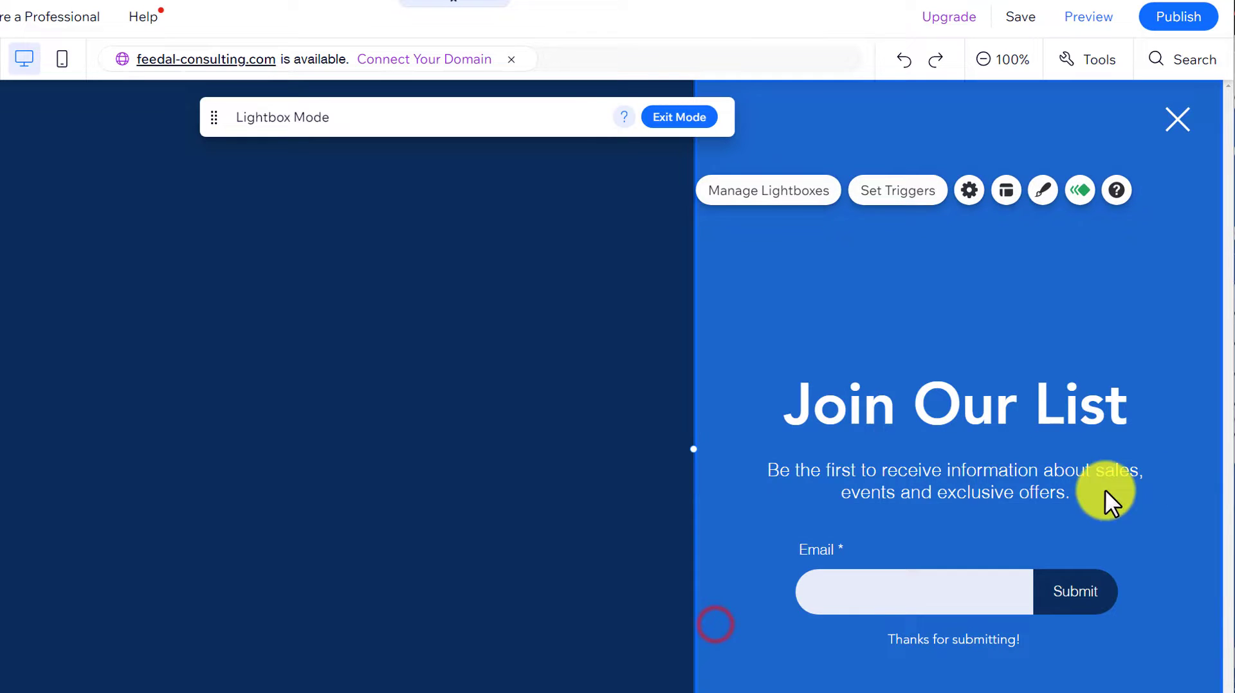
Step: Delete the description paragraph and start rewriting the Join Our List heading
right_click(1102, 492)
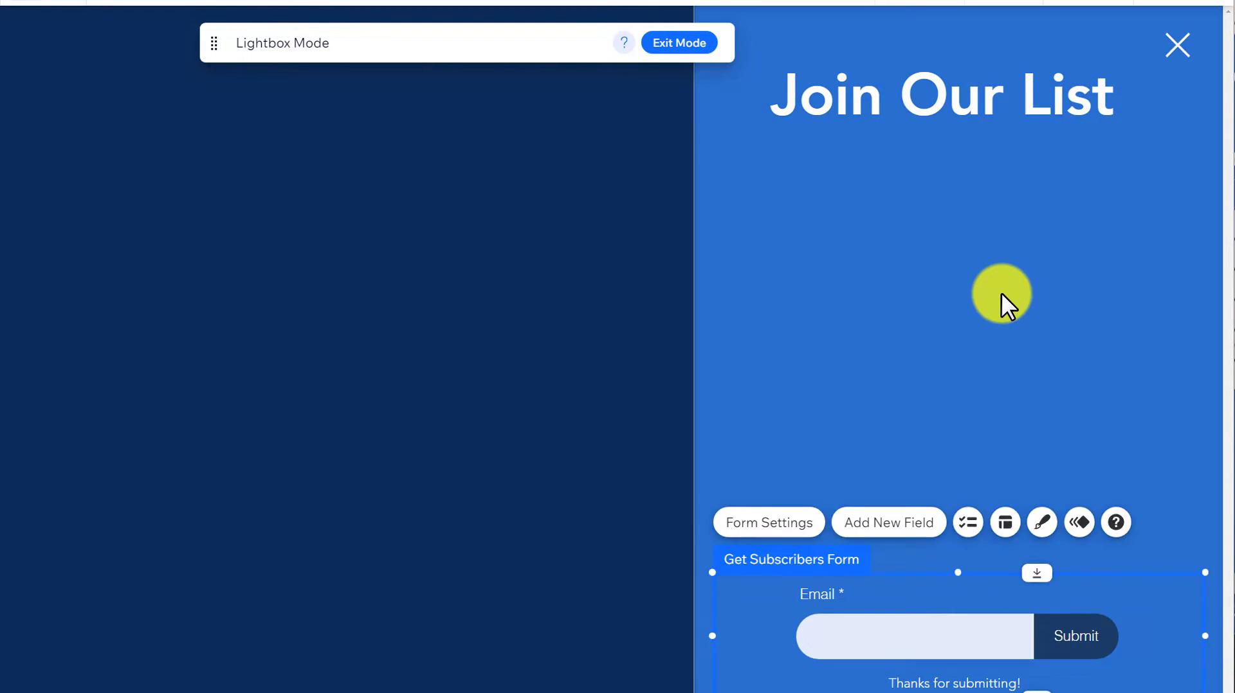
left_click(942, 95)
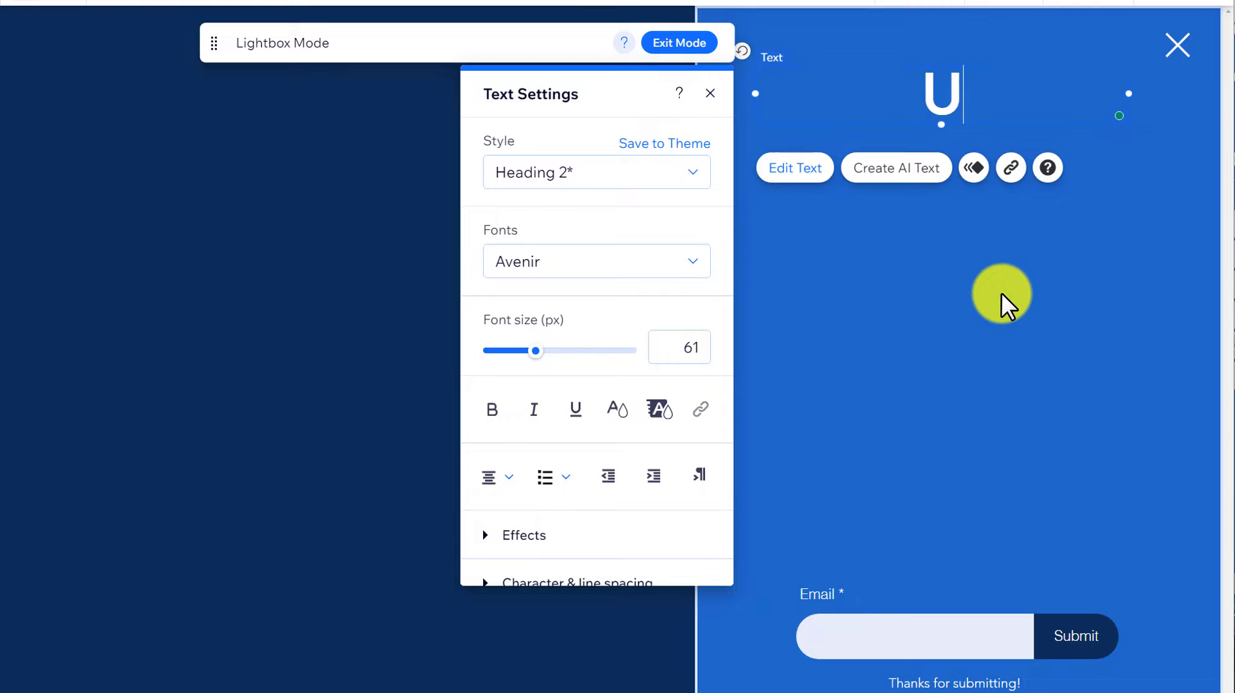
left_click(709, 93)
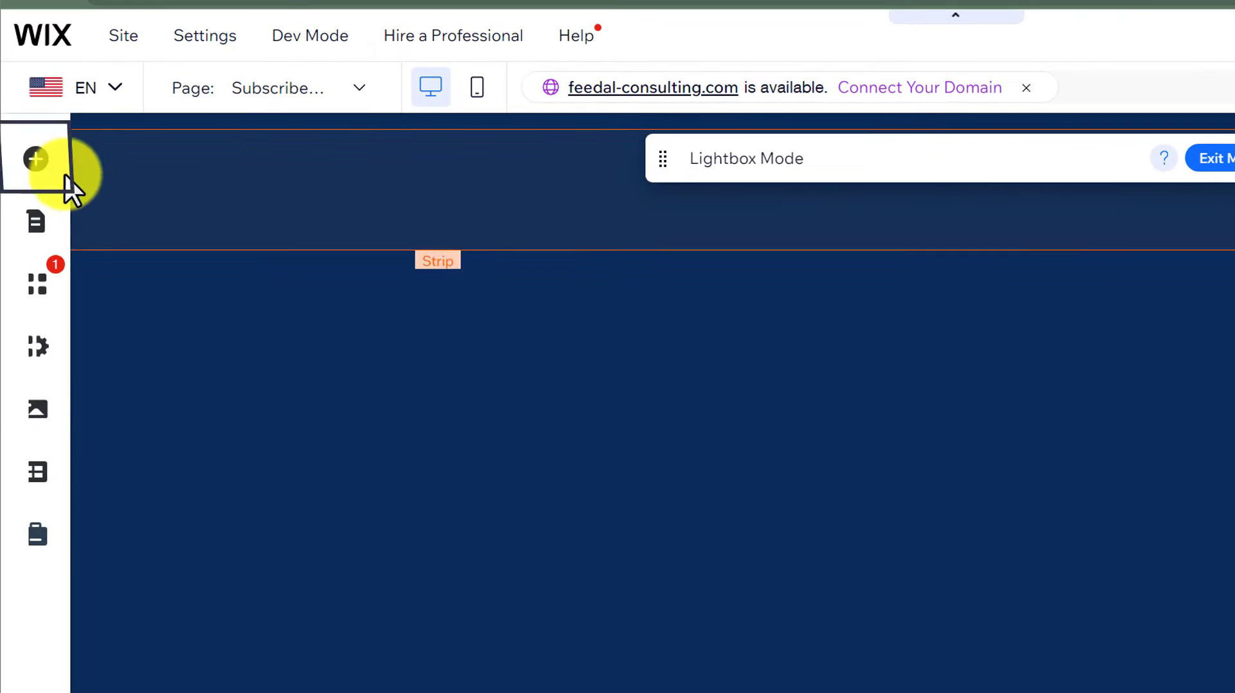
Step: Browse the vertical menu designs under Add Elements > Menu & Anchor
left_click(36, 160)
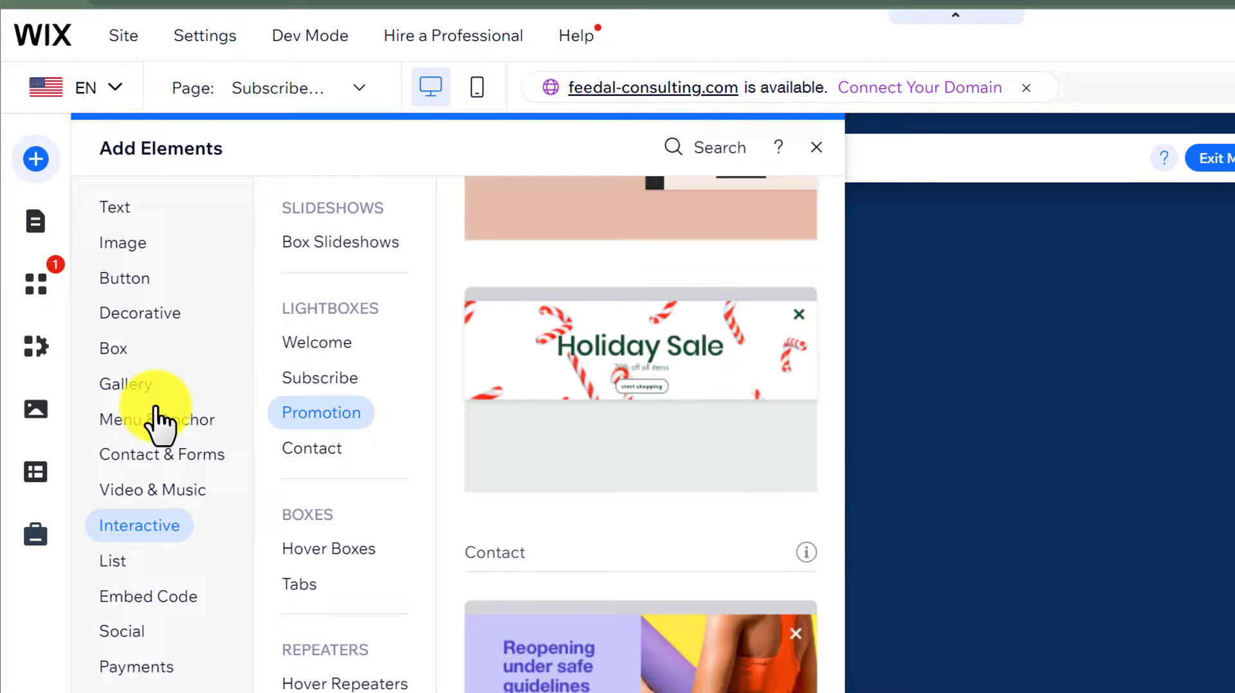
left_click(157, 420)
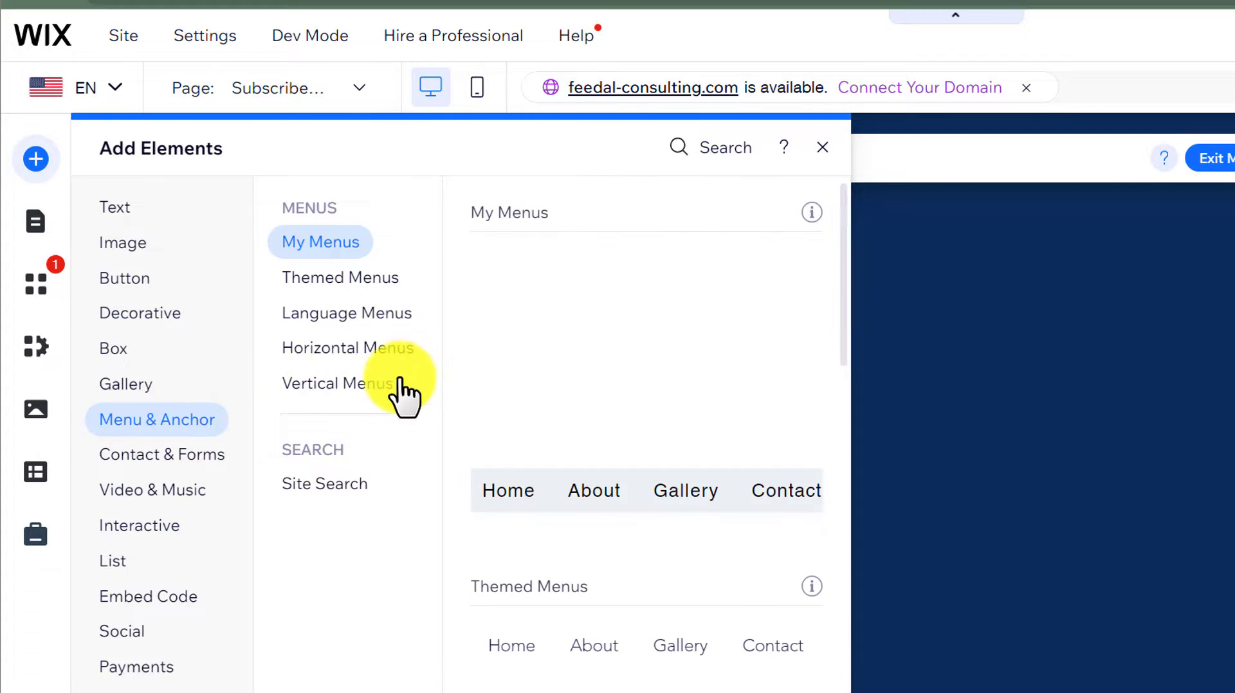
left_click(338, 383)
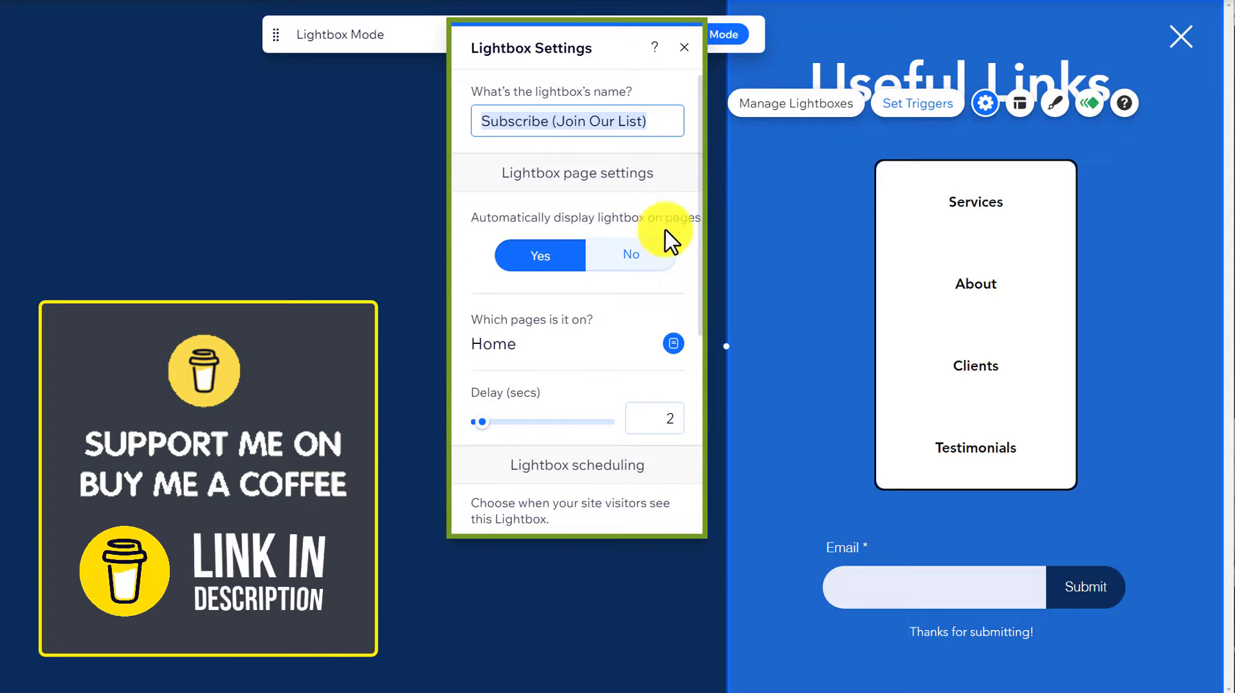
Step: Set 'Automatically display lightbox on pages' to No in the lightbox settings
left_click(630, 254)
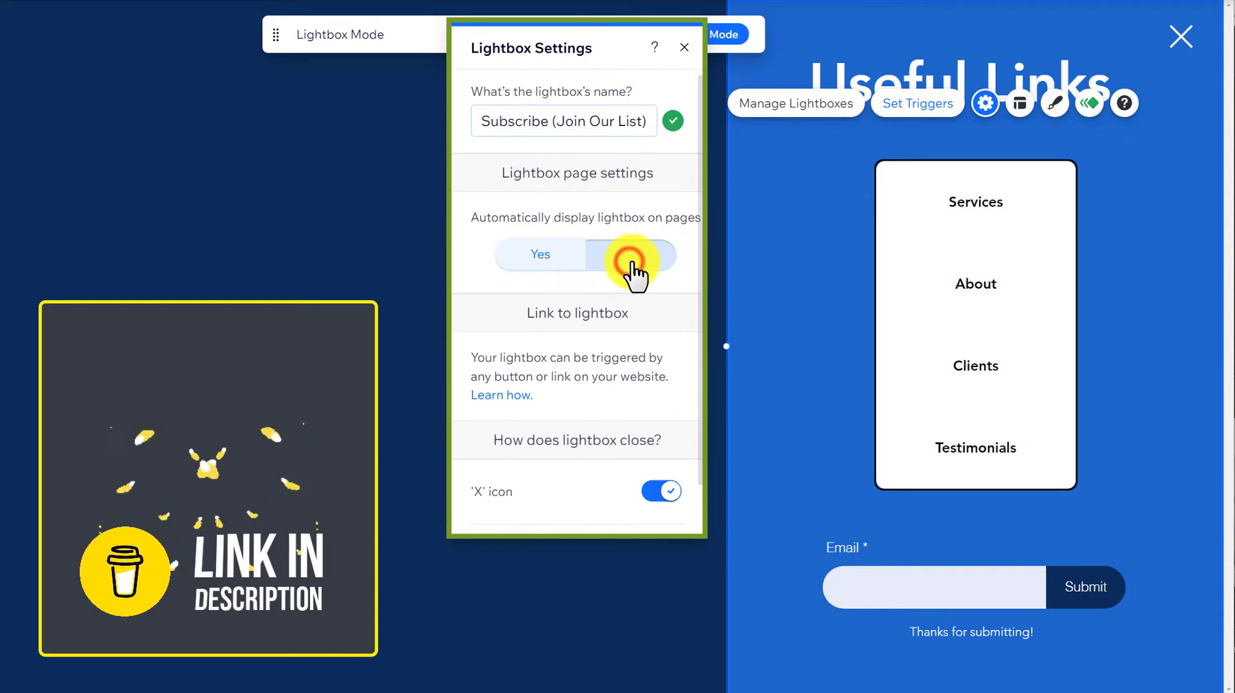
left_click(683, 47)
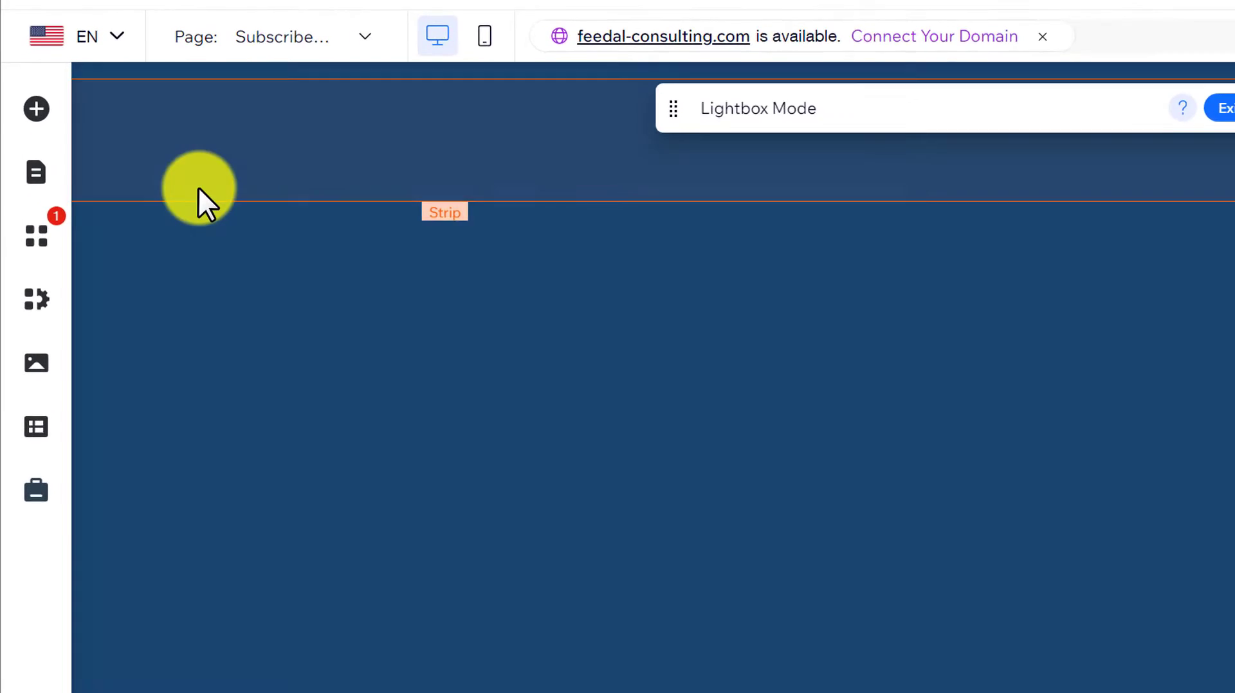
Step: Exit Lightbox Mode to return to the Home page
left_click(36, 172)
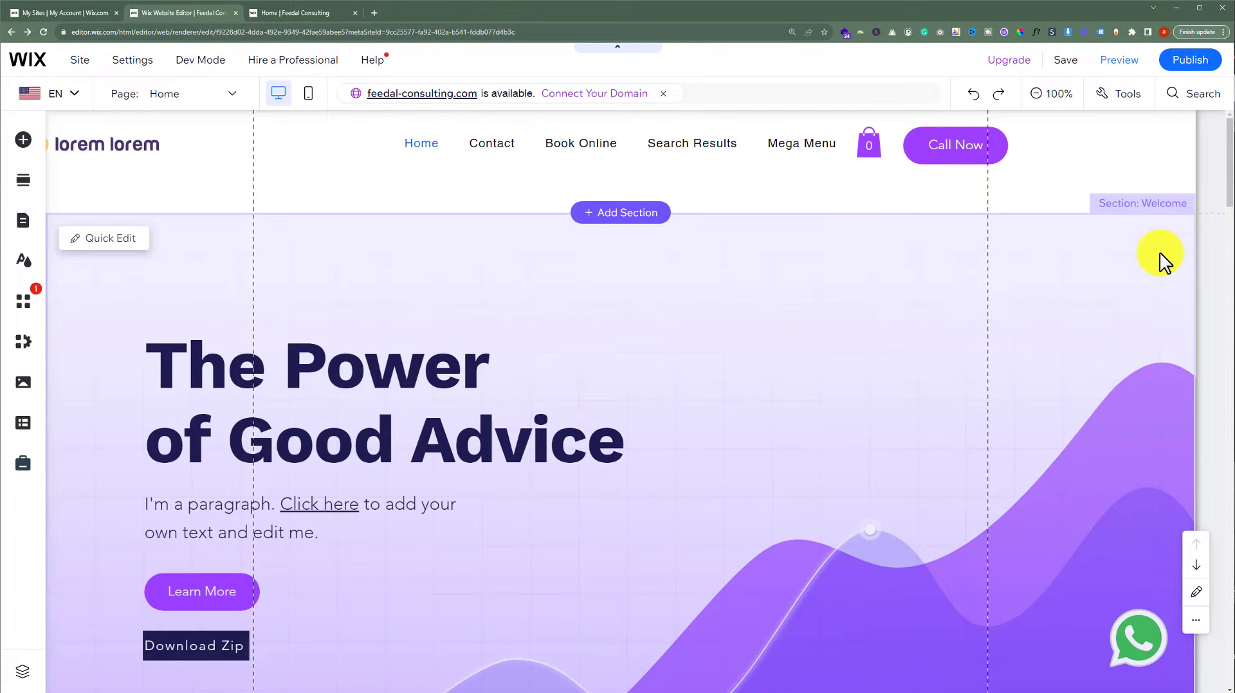
mouse_move(1053, 254)
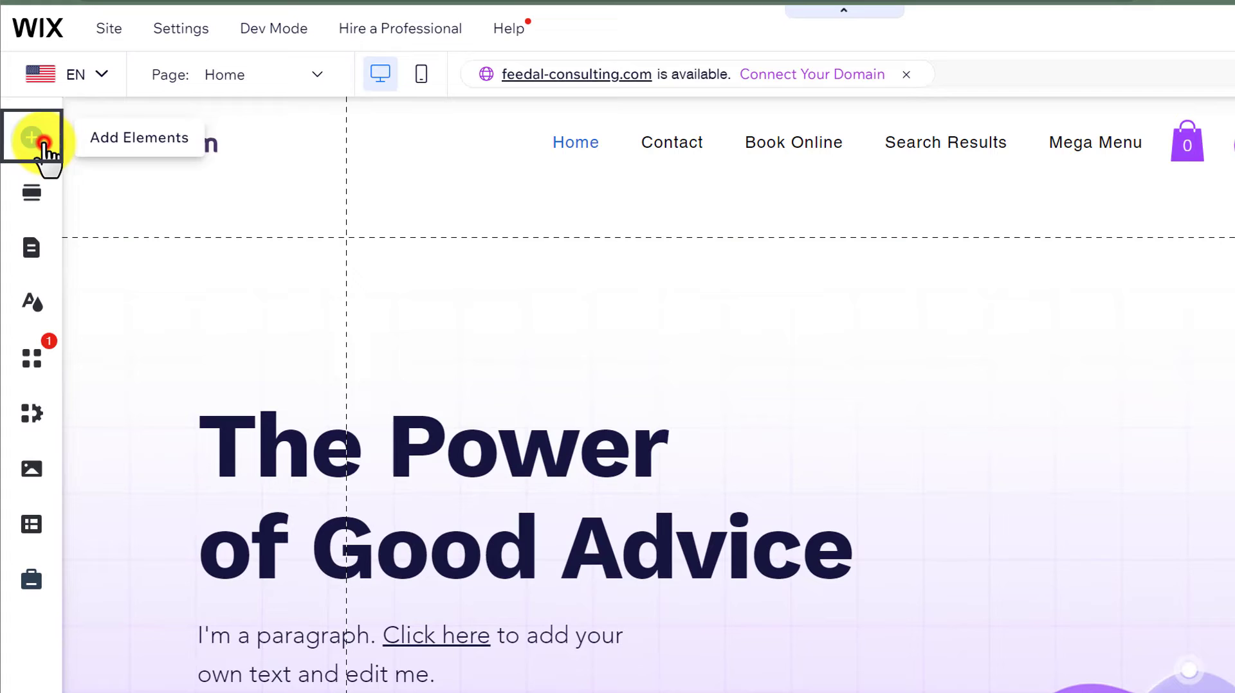
Step: Reach the full basic shapes vector art library via Add Elements > Decorative
left_click(31, 138)
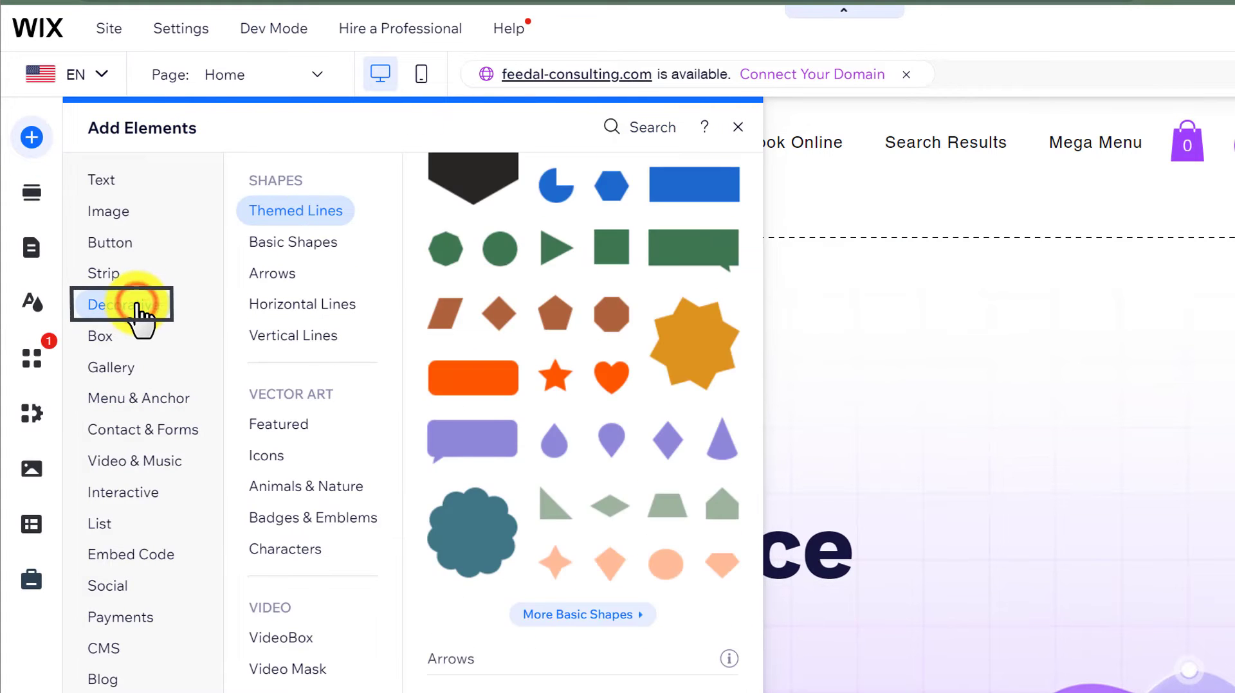
left_click(292, 242)
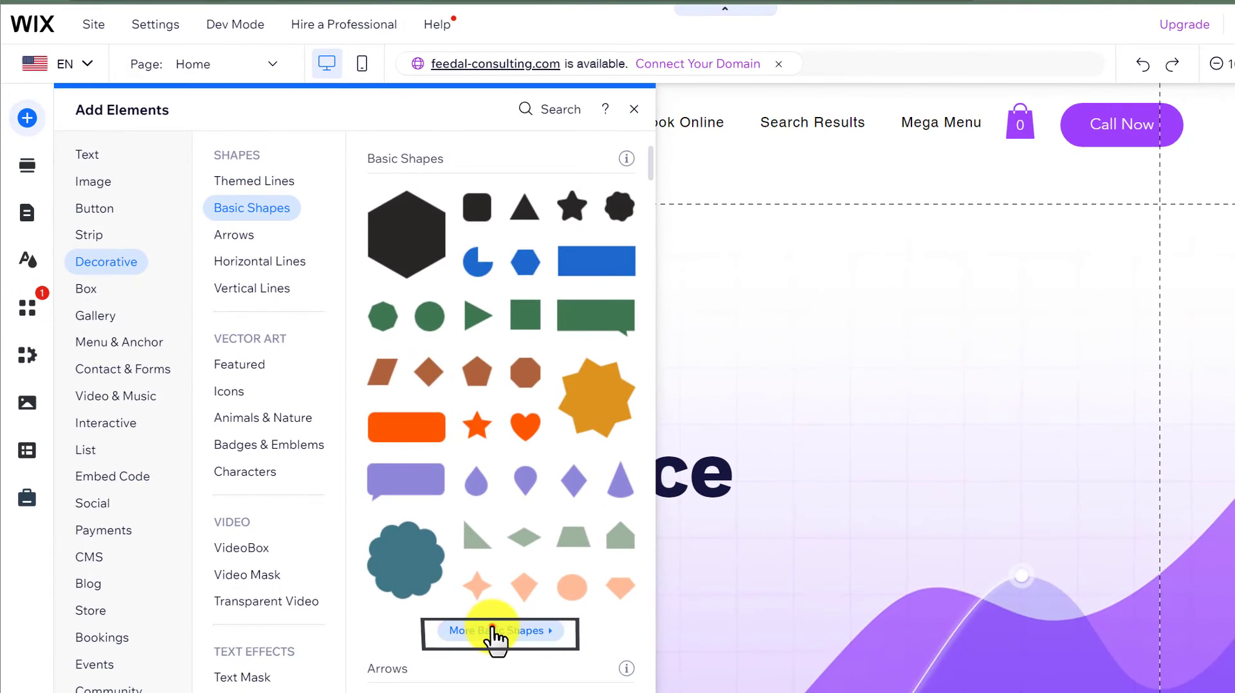
left_click(499, 630)
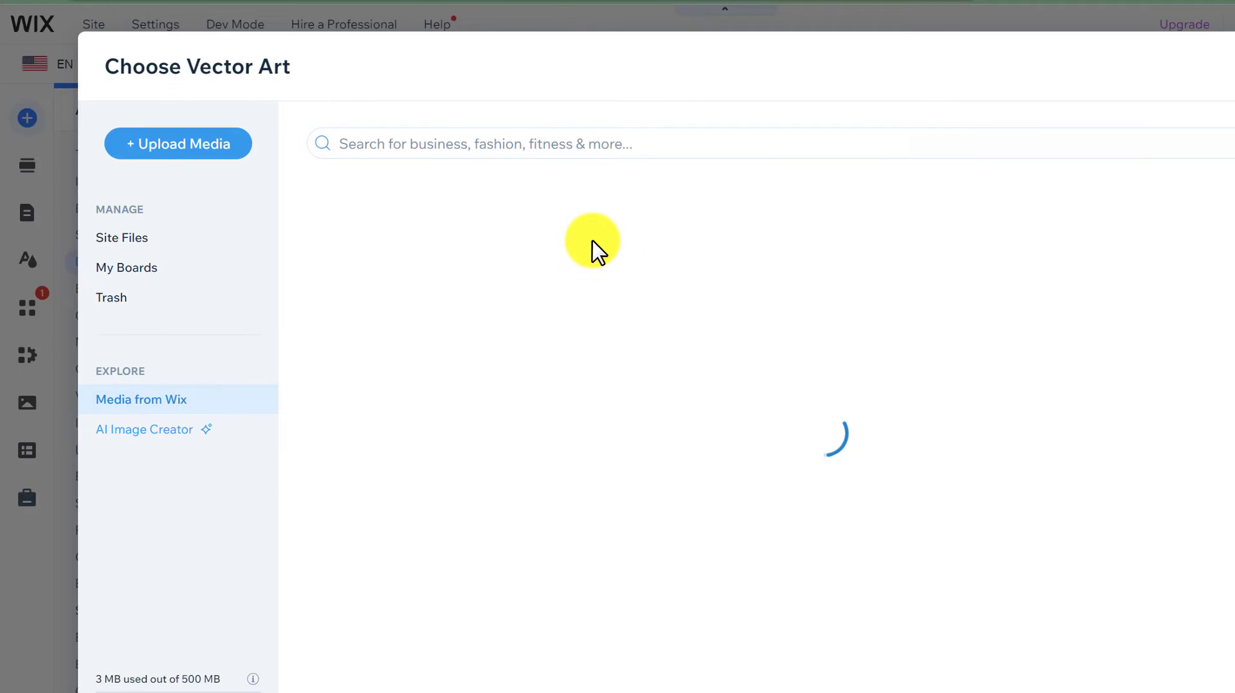
Step: Search 'li' and choose the Parallel Lines shape for the header icon
type("lines")
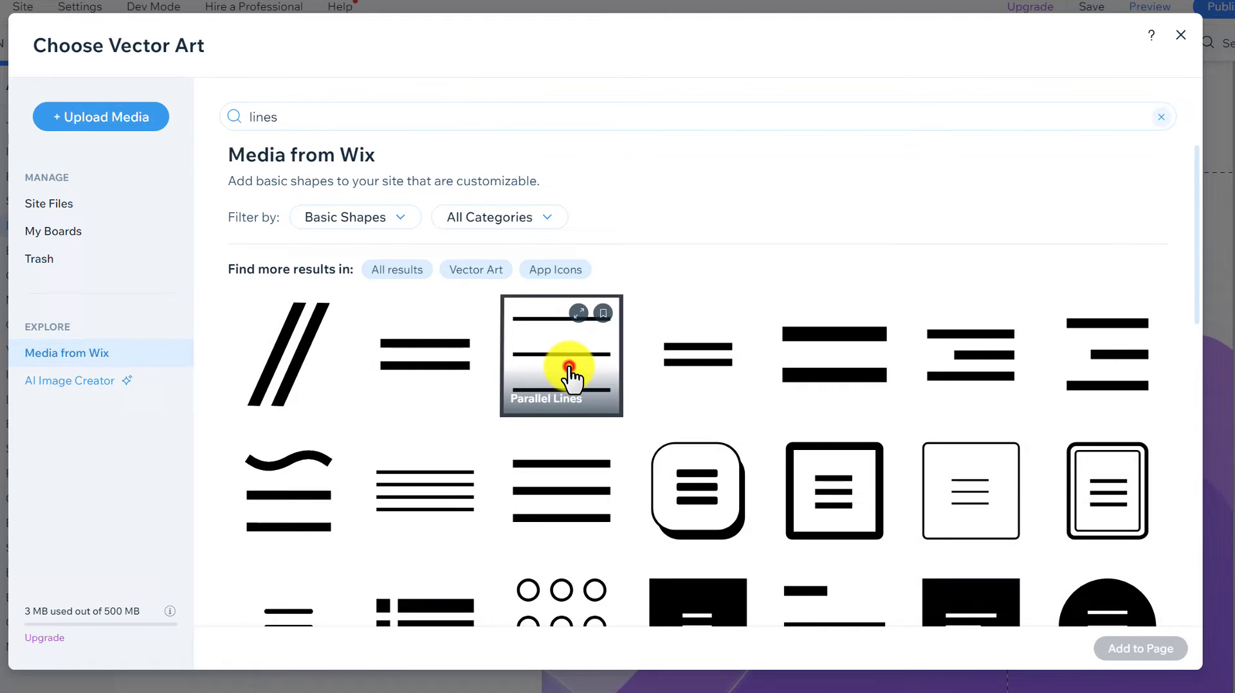
left_click(562, 355)
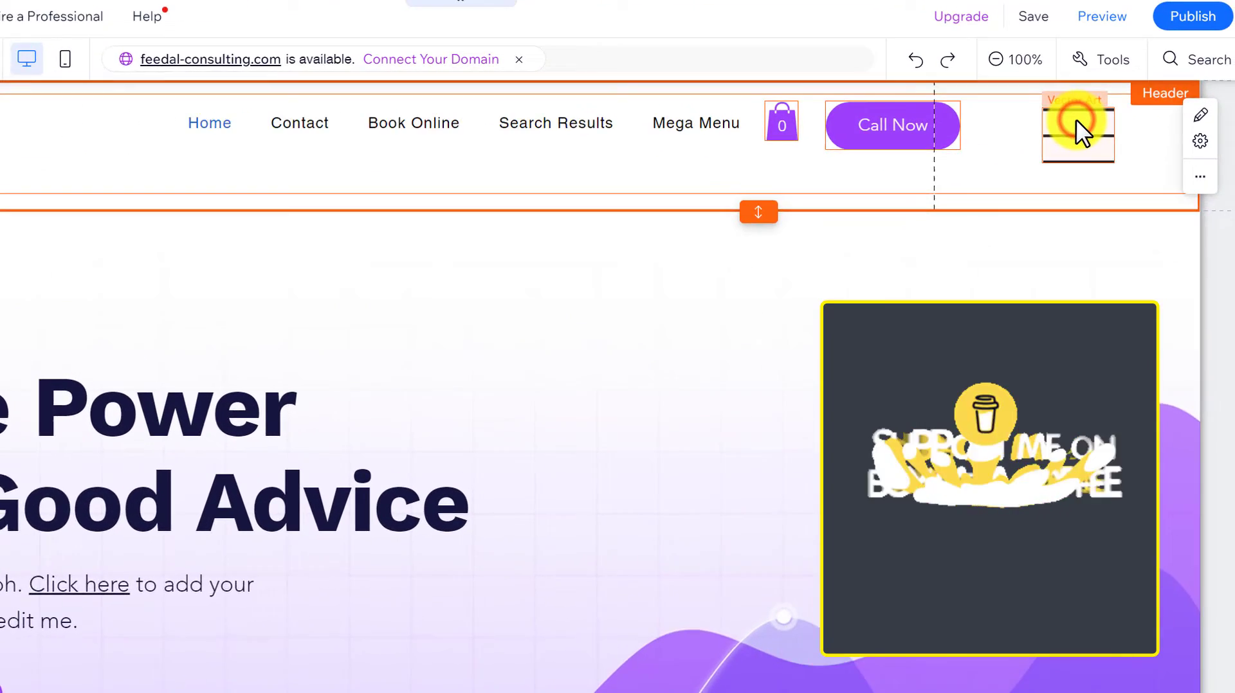
Step: Link the lines icon to the Subscribe (Join Our List) lightbox
left_click(1101, 230)
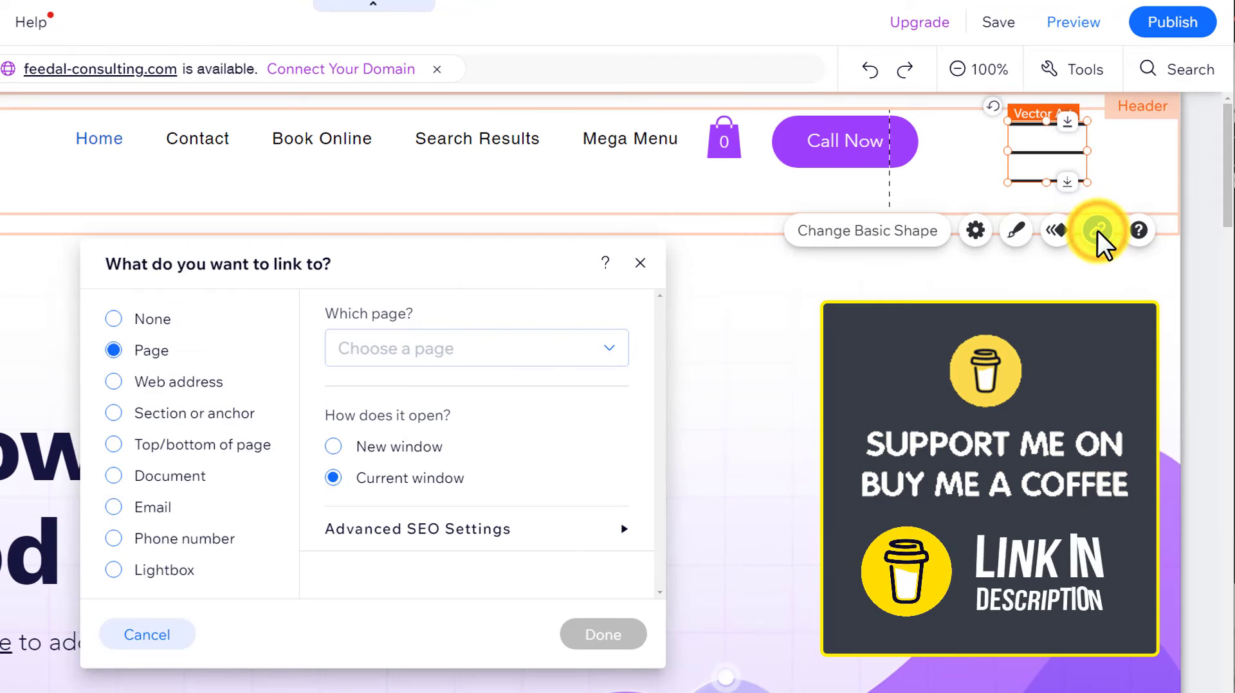
left_click(113, 570)
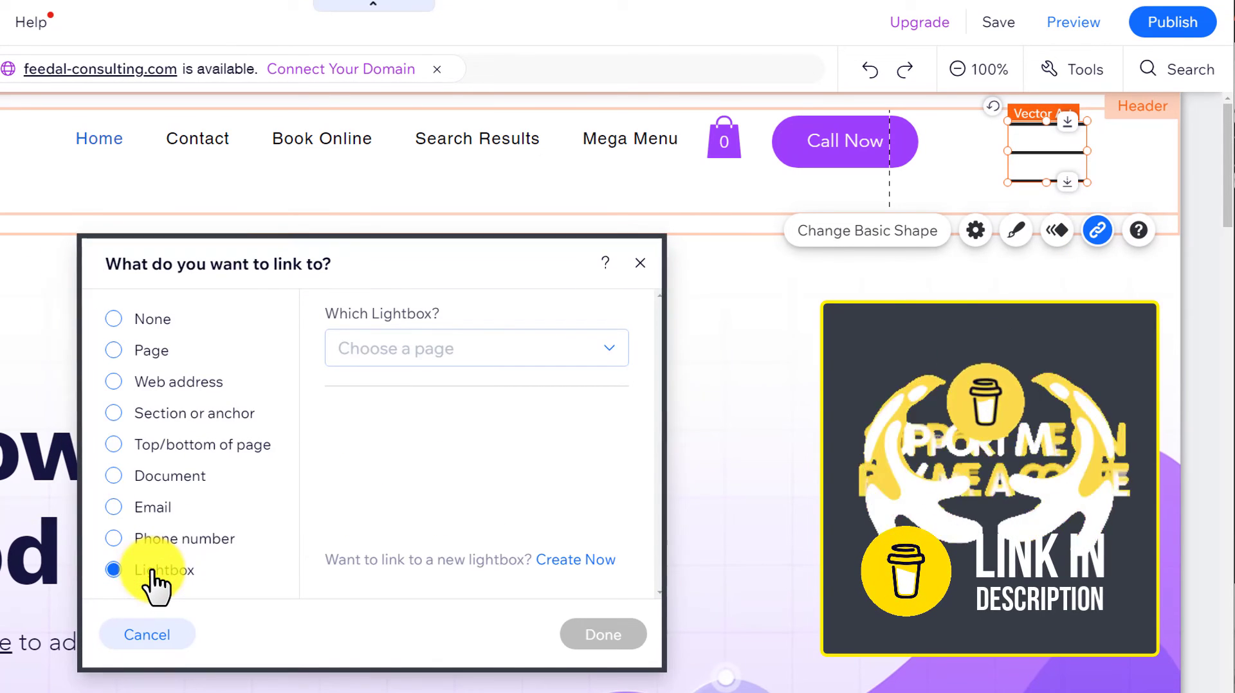
left_click(476, 348)
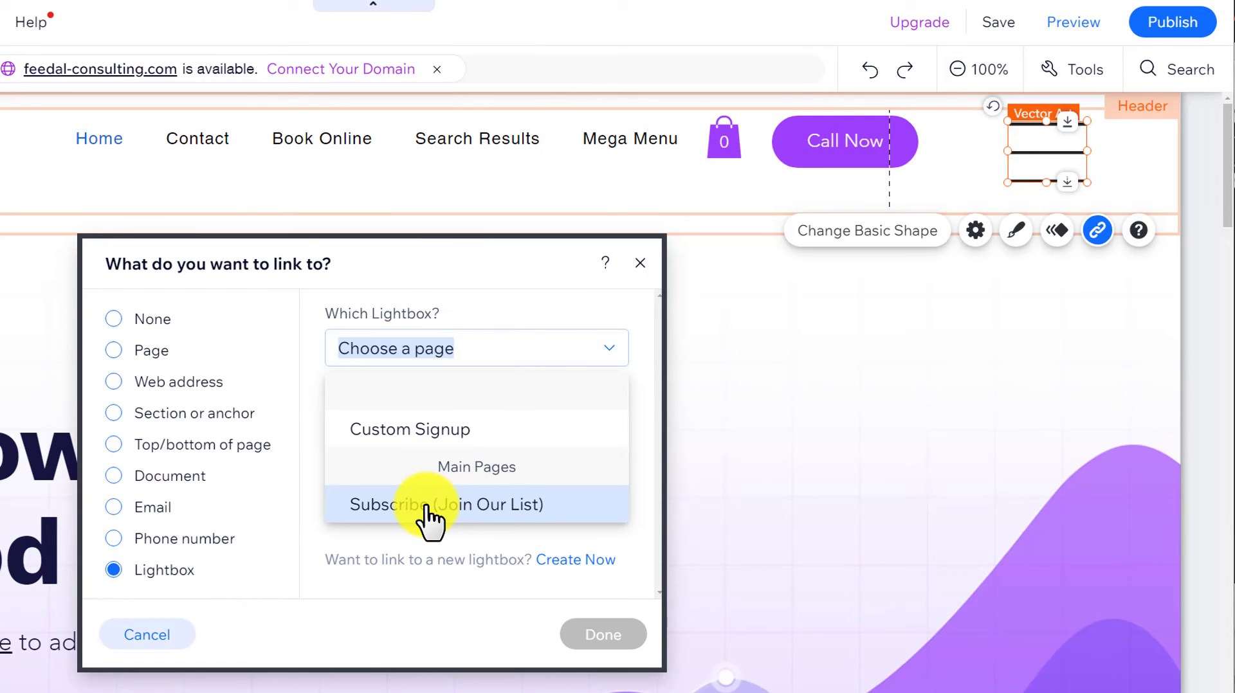
left_click(446, 504)
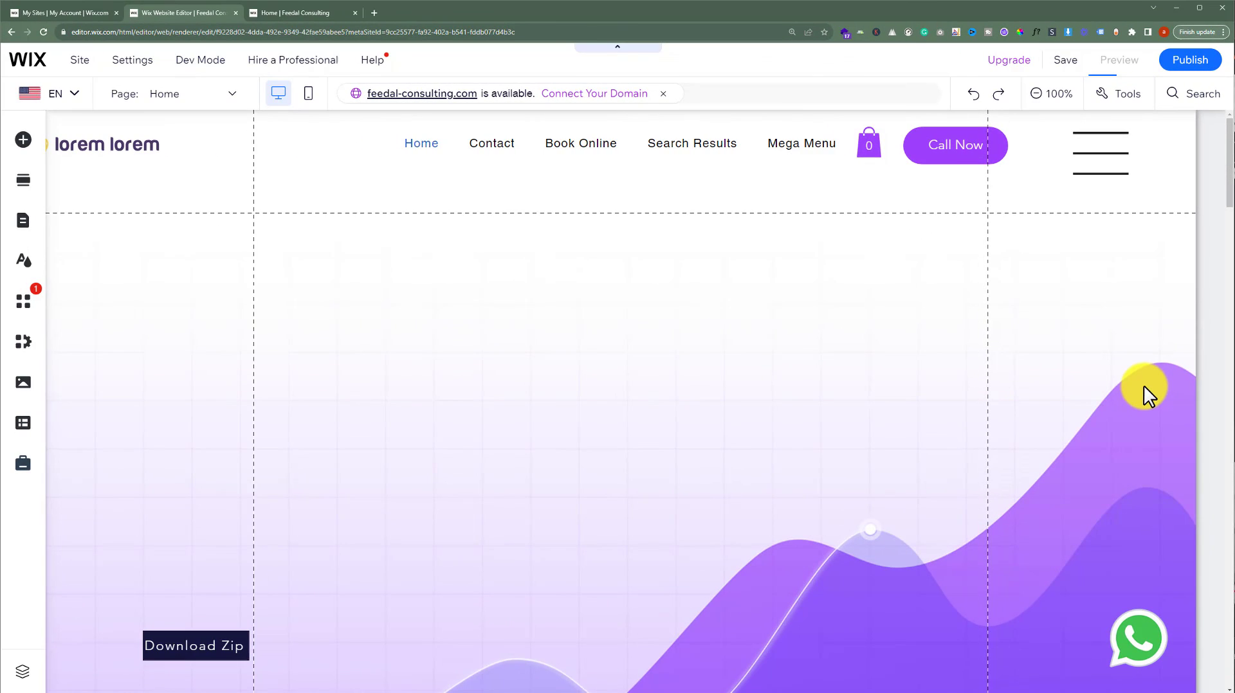
Step: Preview the site and confirm the lines icon opens the Useful Links lightbox
left_click(1117, 61)
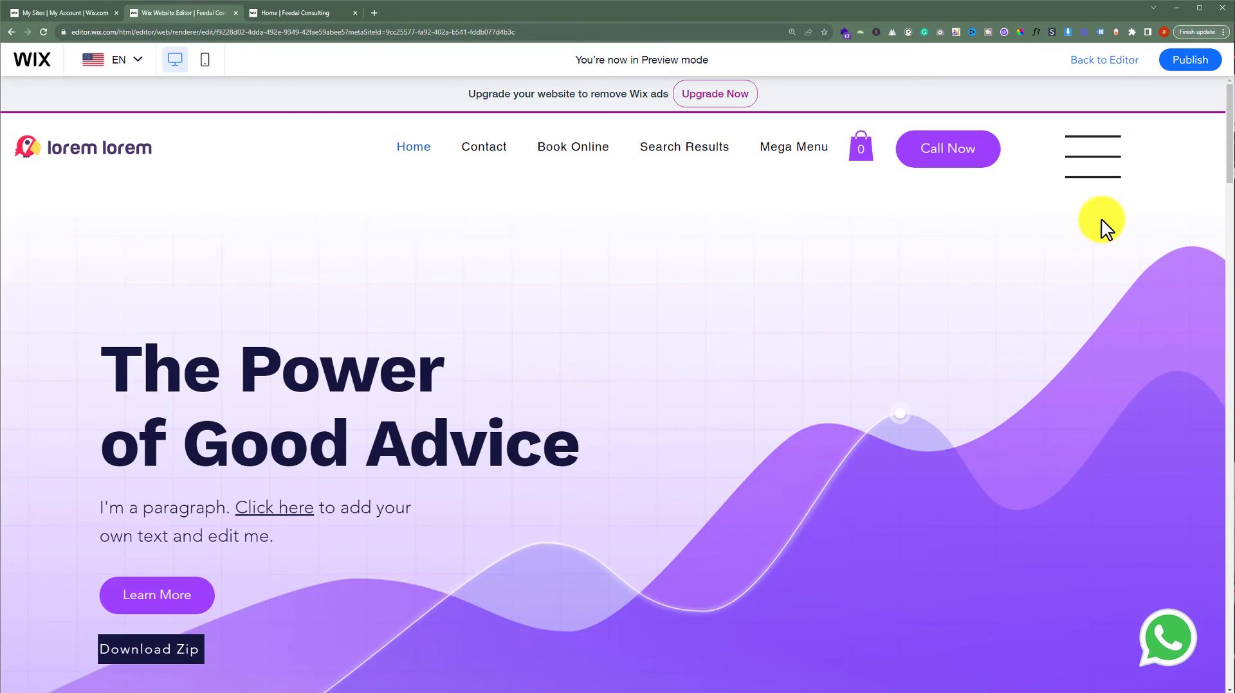
left_click(1092, 154)
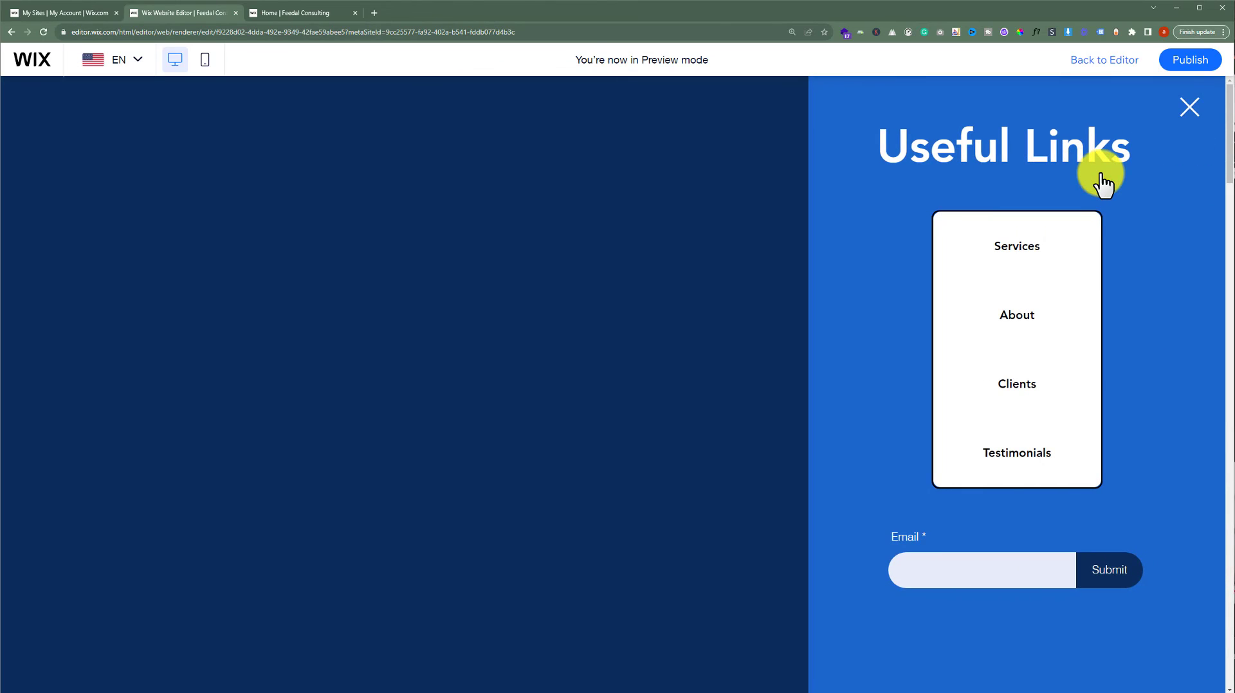